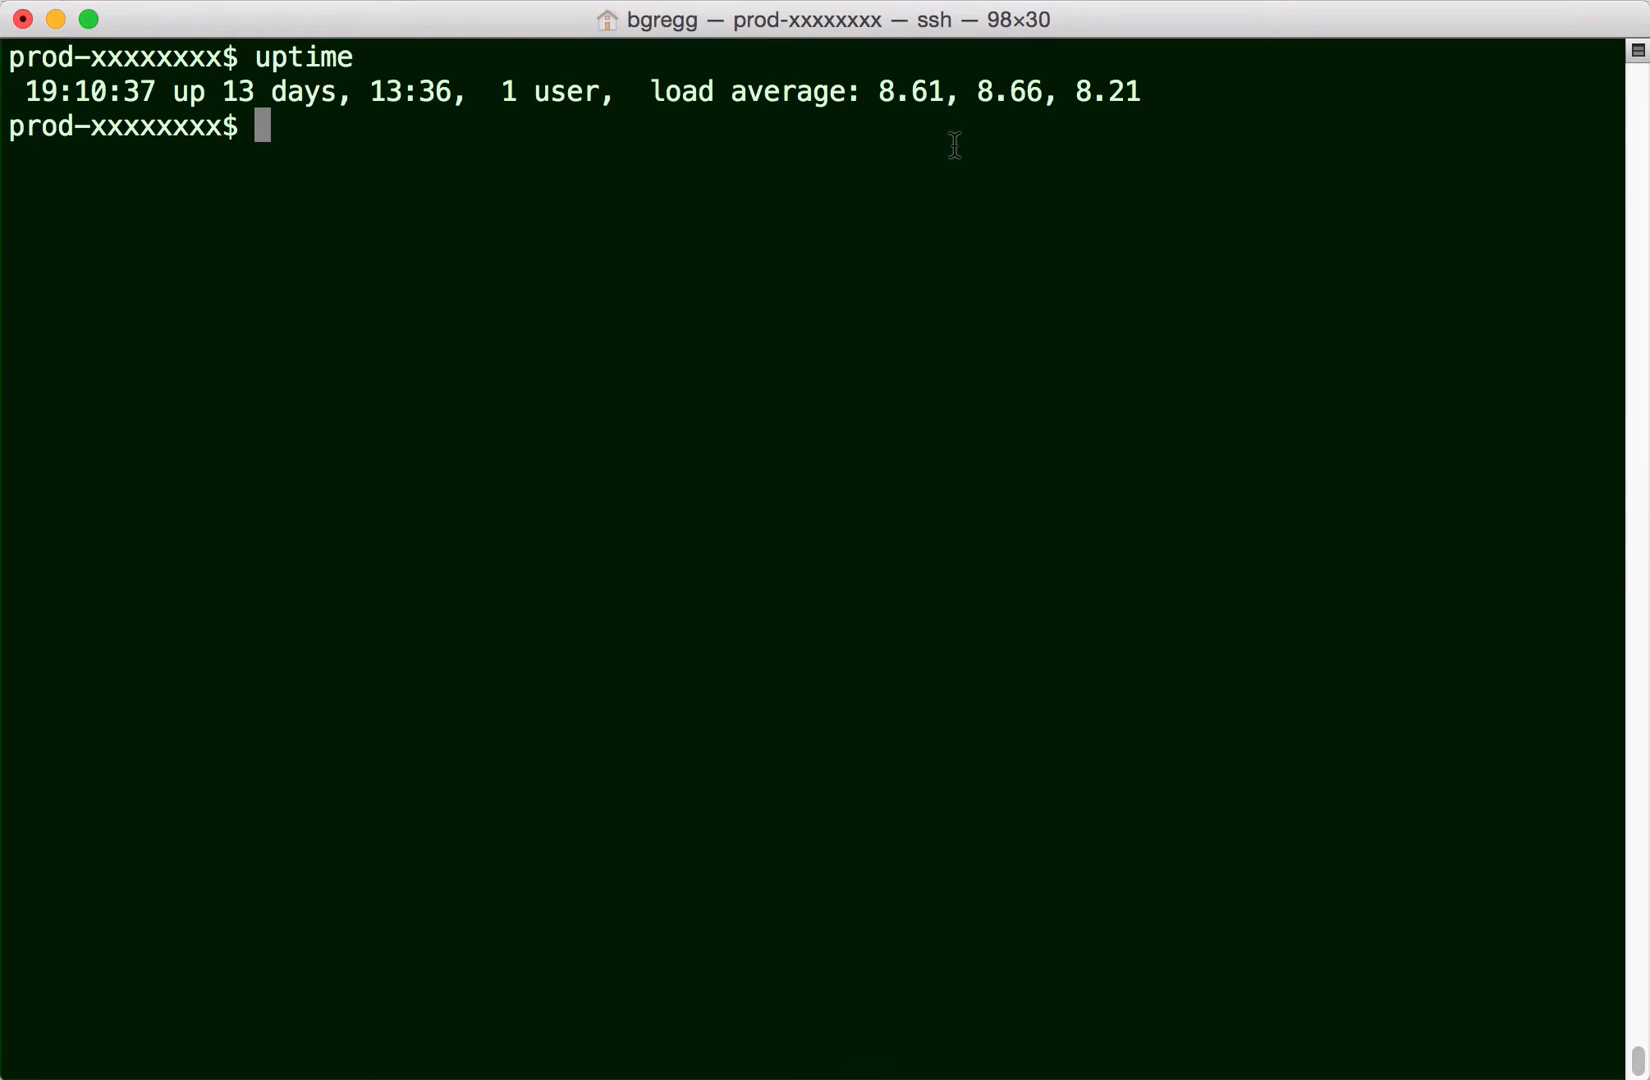
mouse_move(1088, 176)
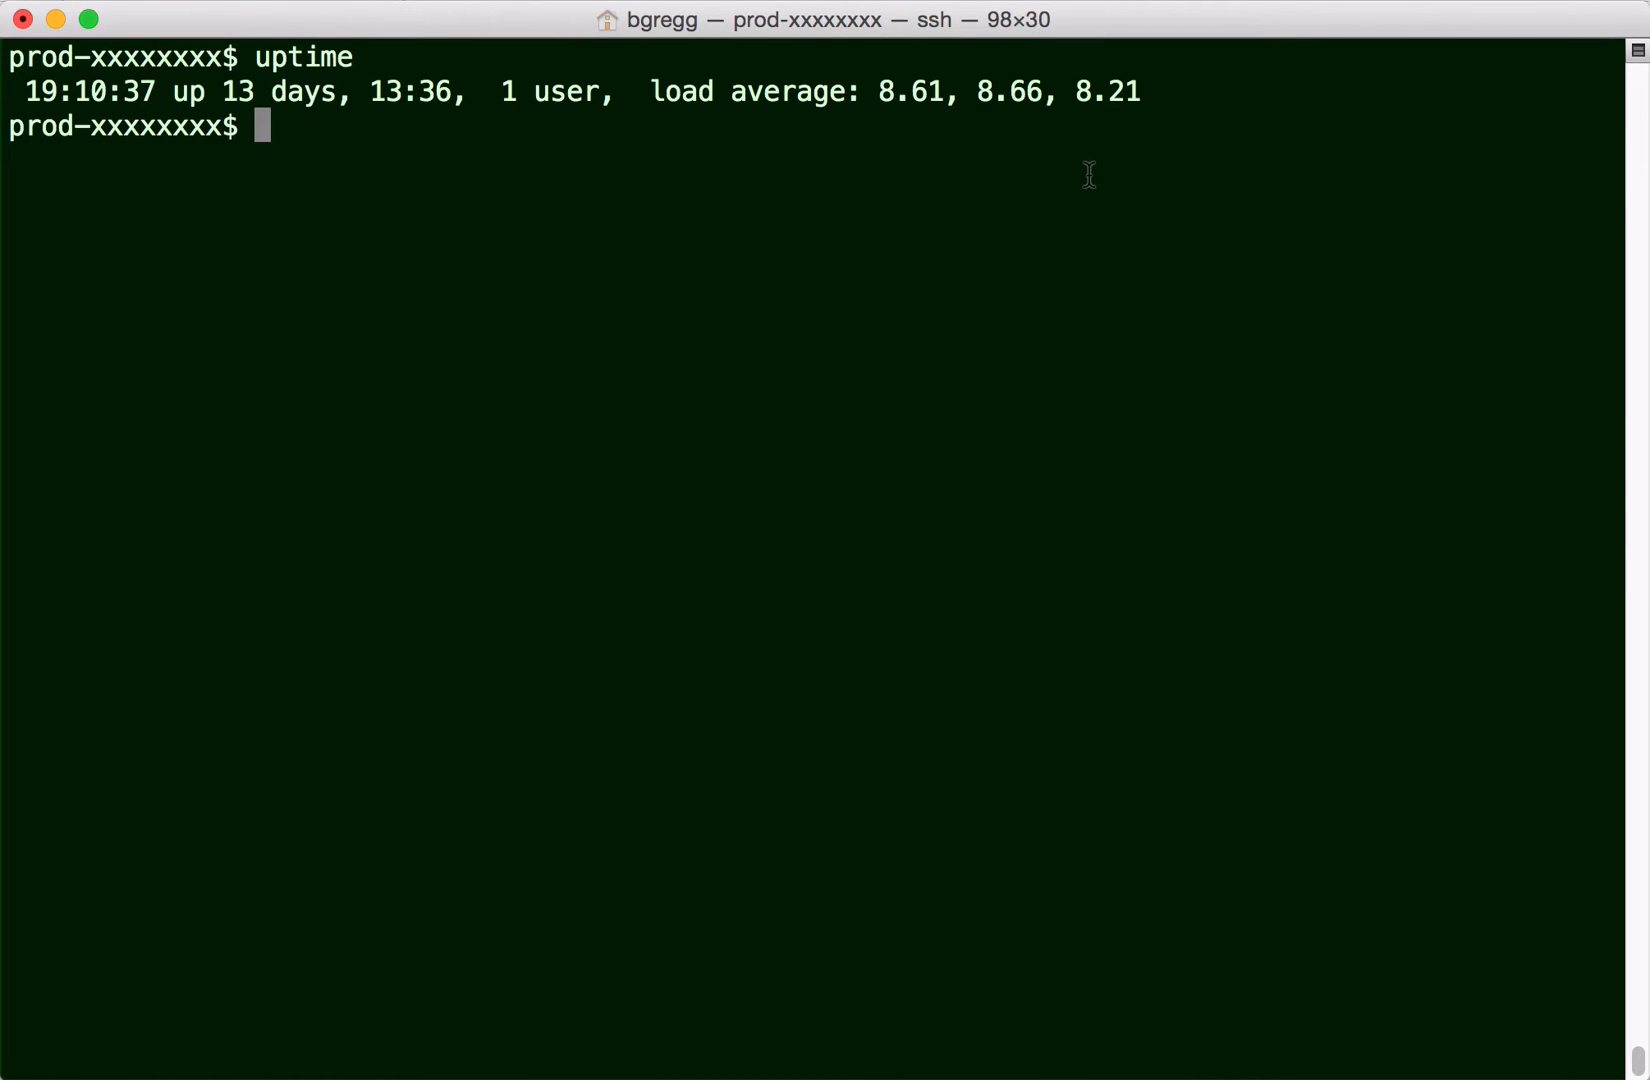
Run 'dmesg | tail' for recent kernel messages, then 'vmstat 1' for a few virtual-memory samples.
type("dmesg | tail")
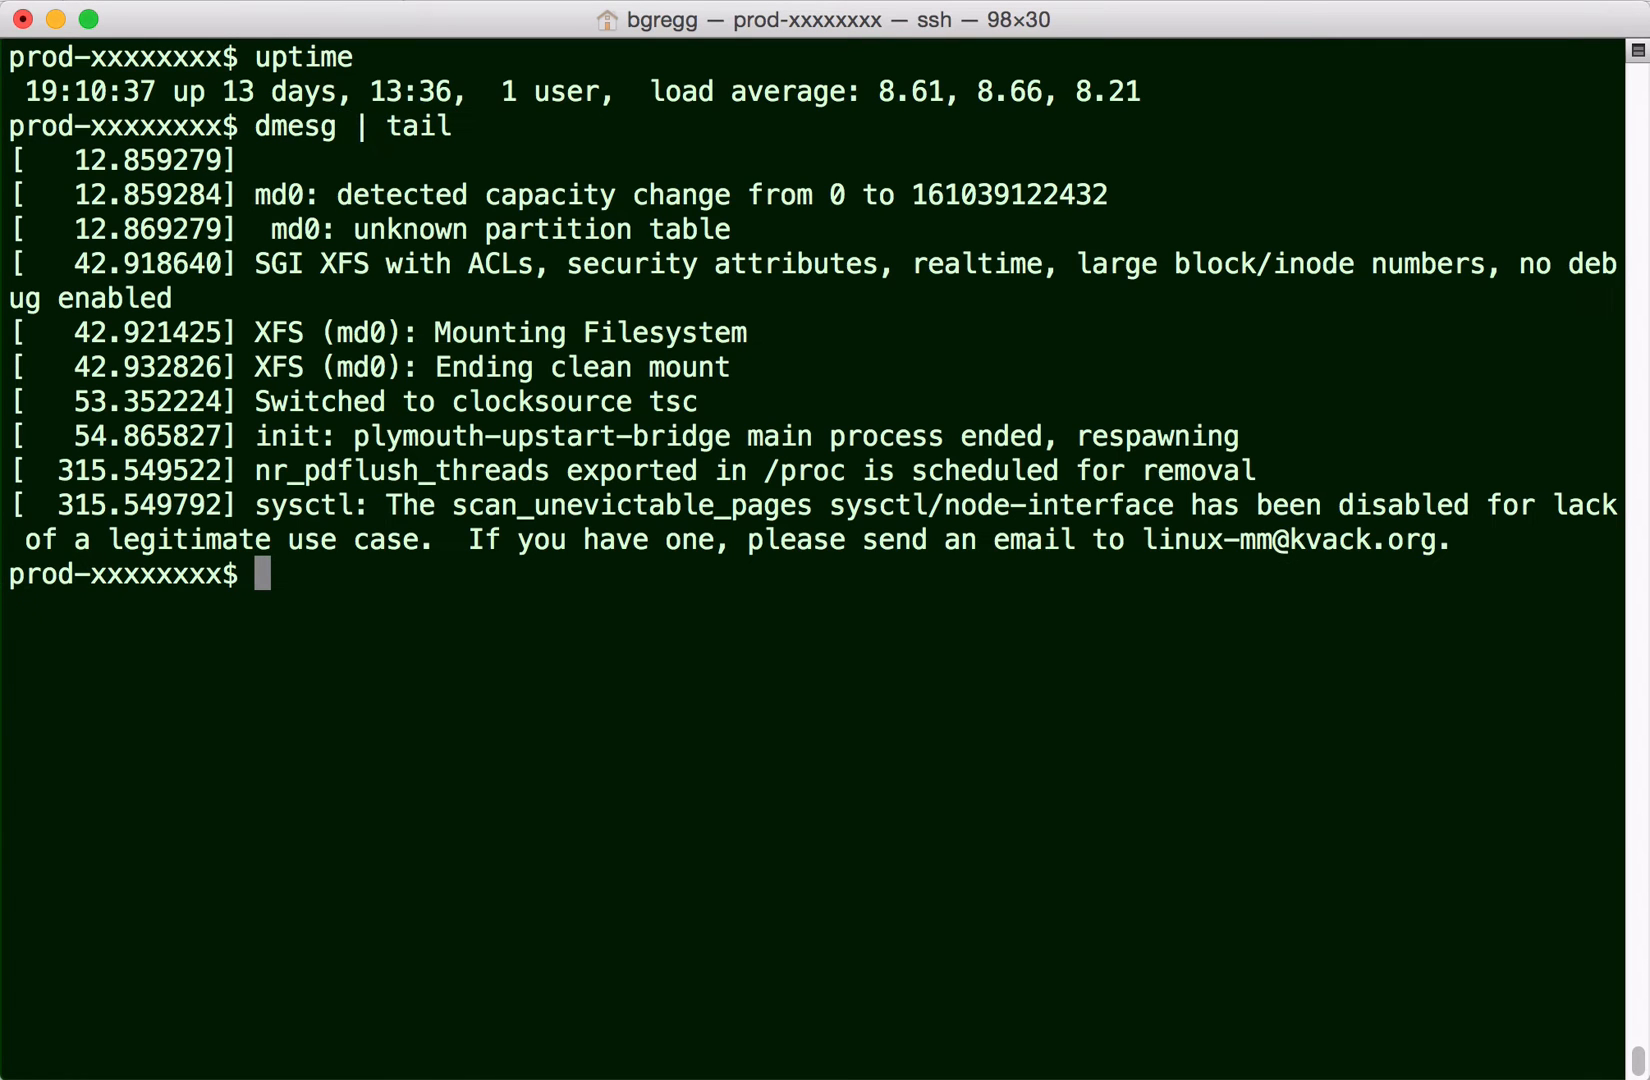
mouse_move(888, 598)
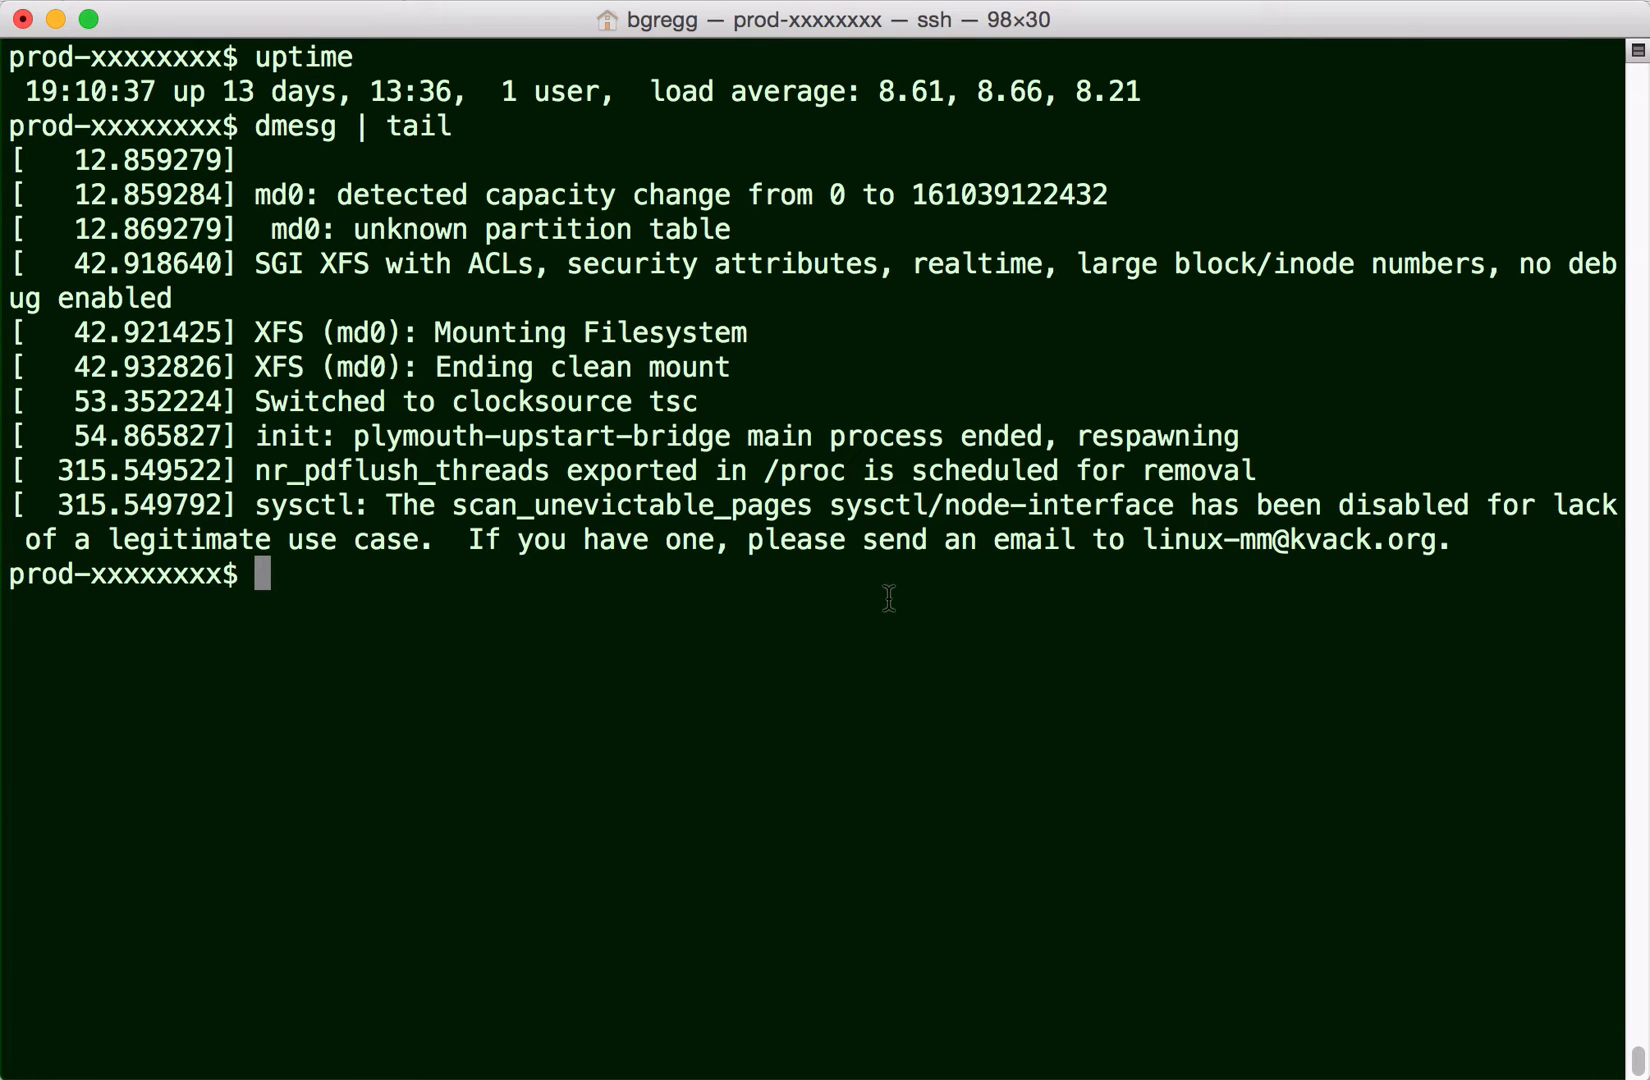
type("vmstat 1")
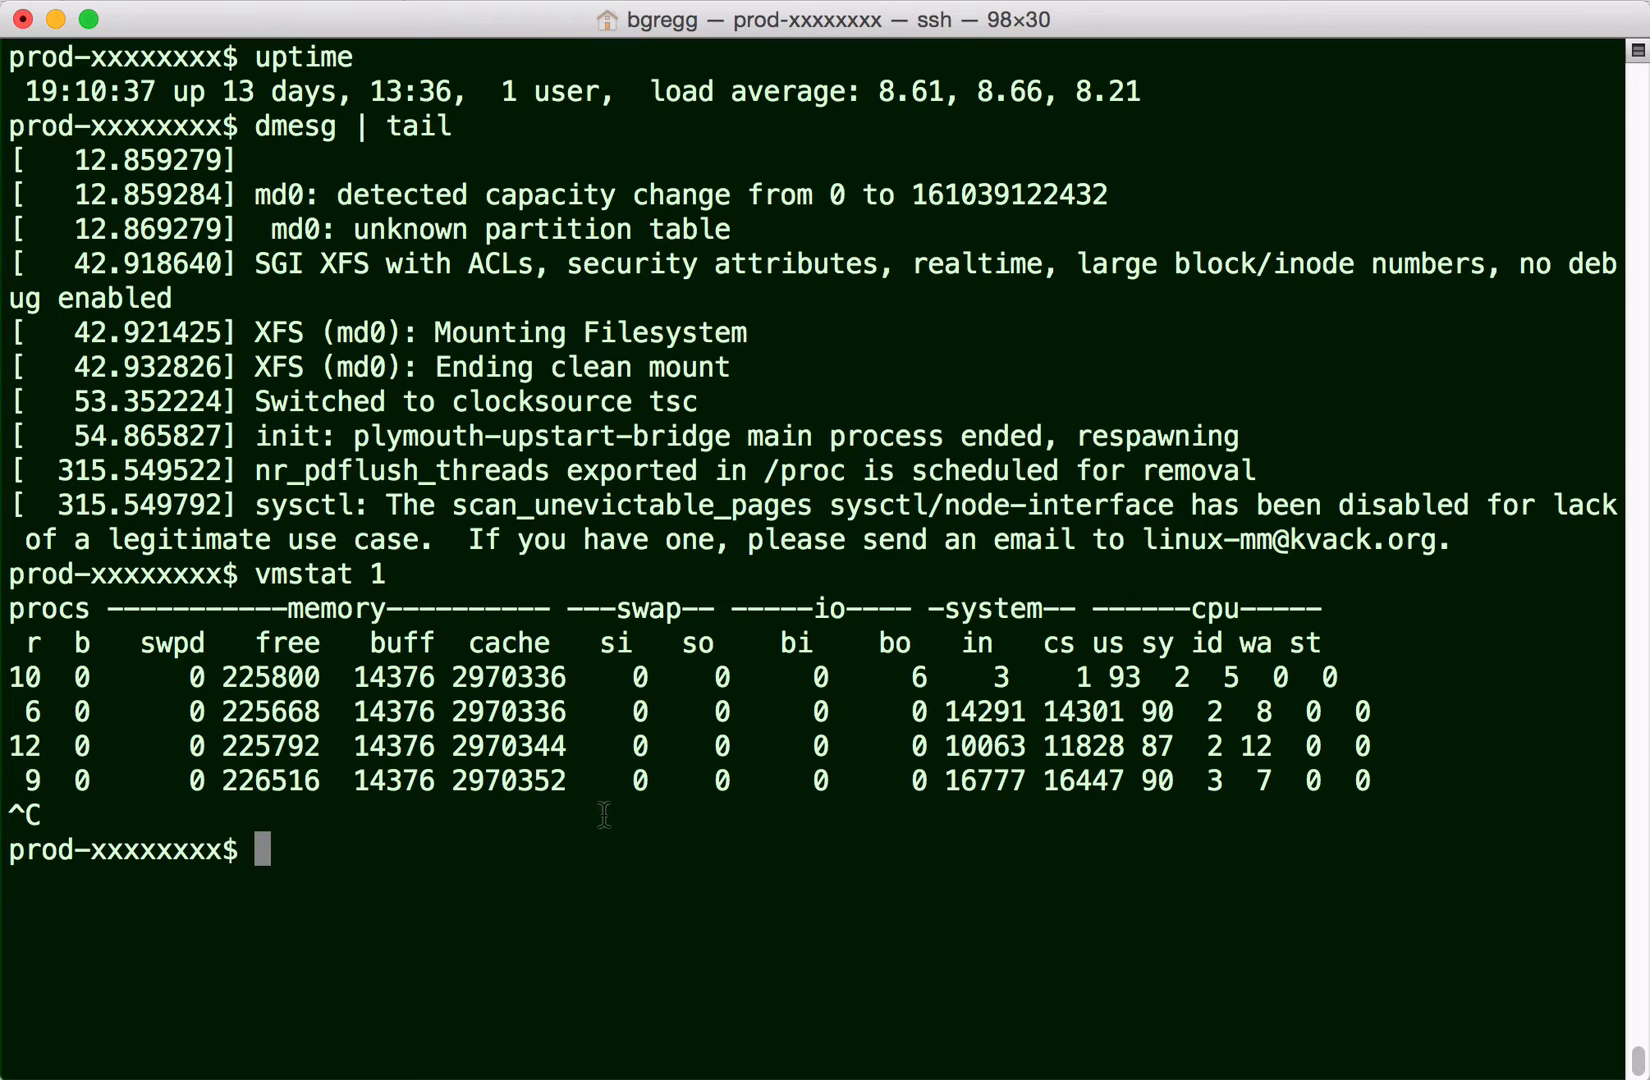
mouse_move(1160, 840)
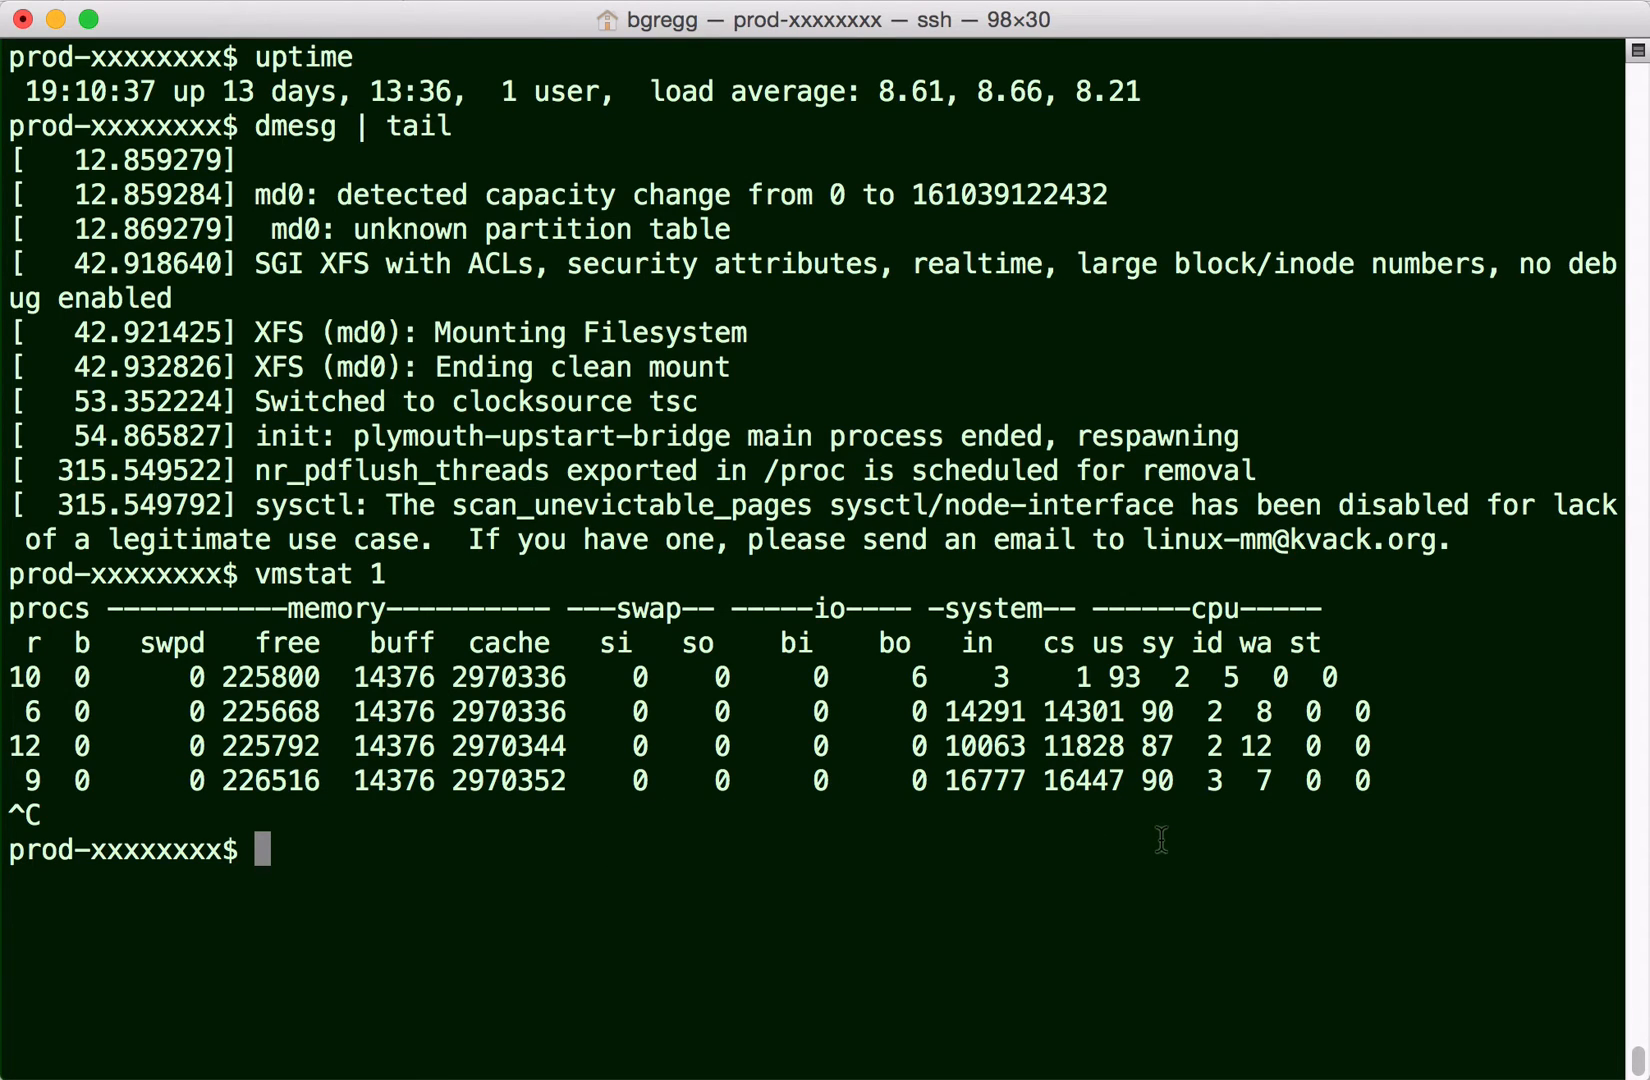
mouse_move(1162, 830)
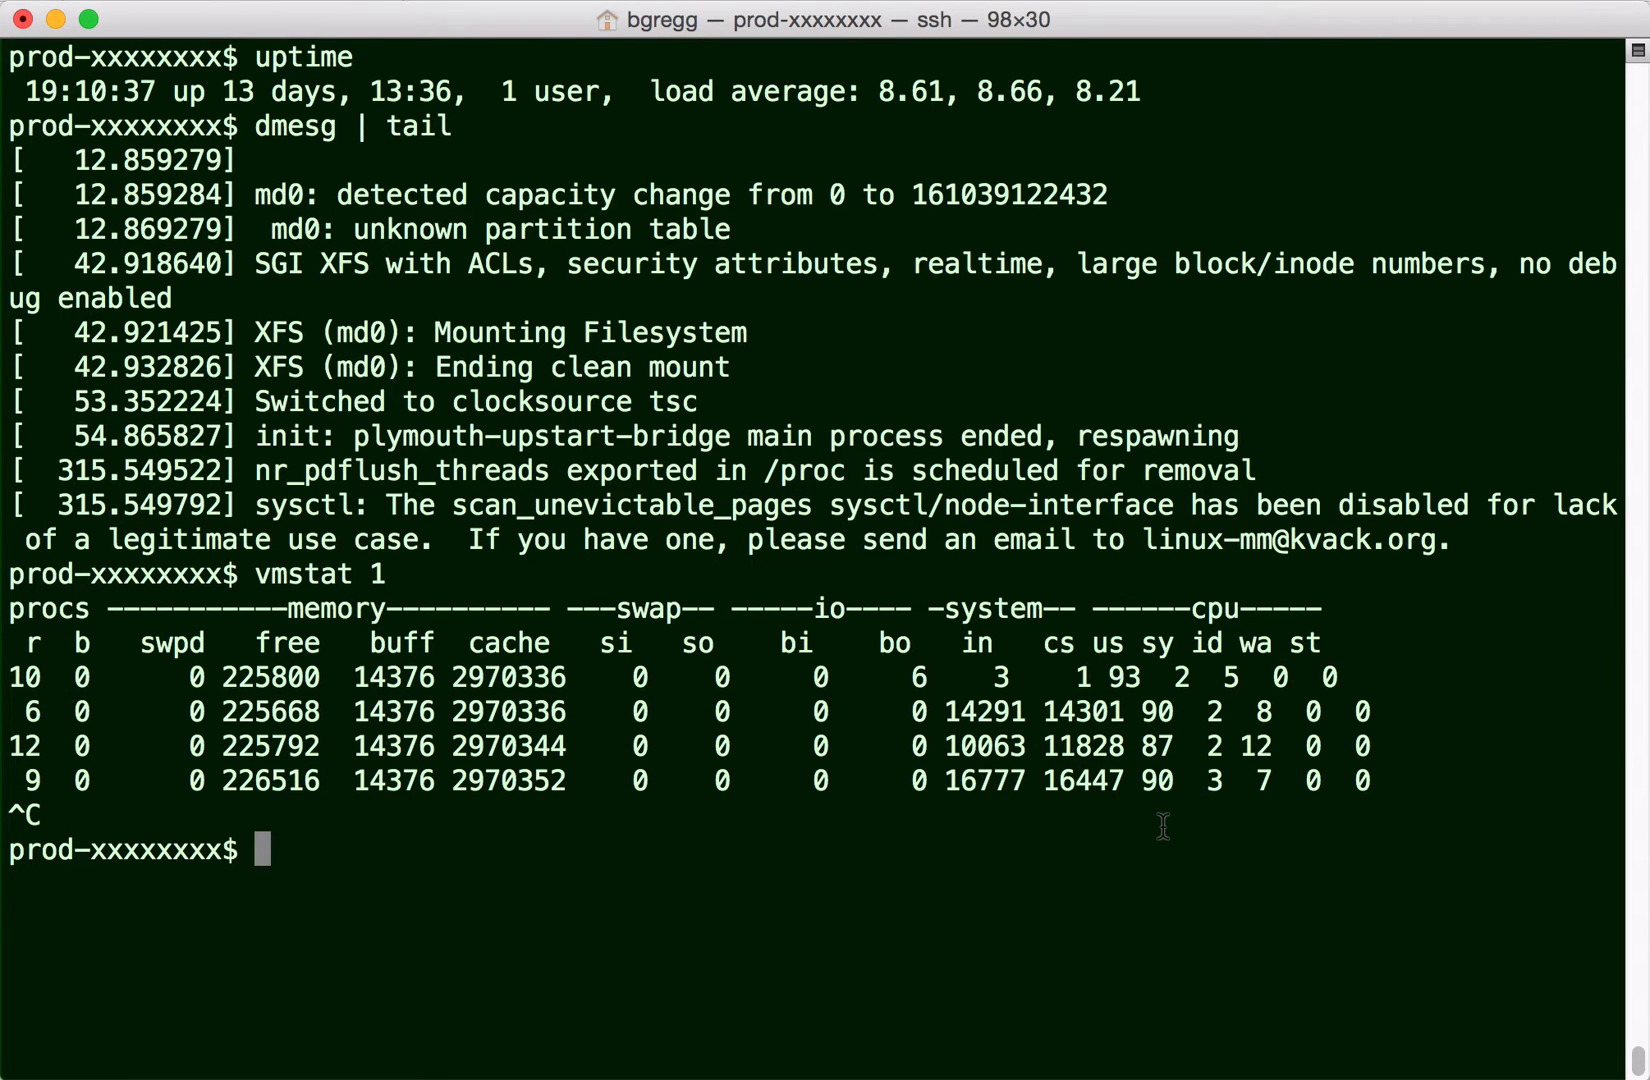
Sample per-CPU utilisation with 'mpstat -P ALL 1' and per-process CPU usage with 'pidstat 1'.
type("mpstat -P ALL 1")
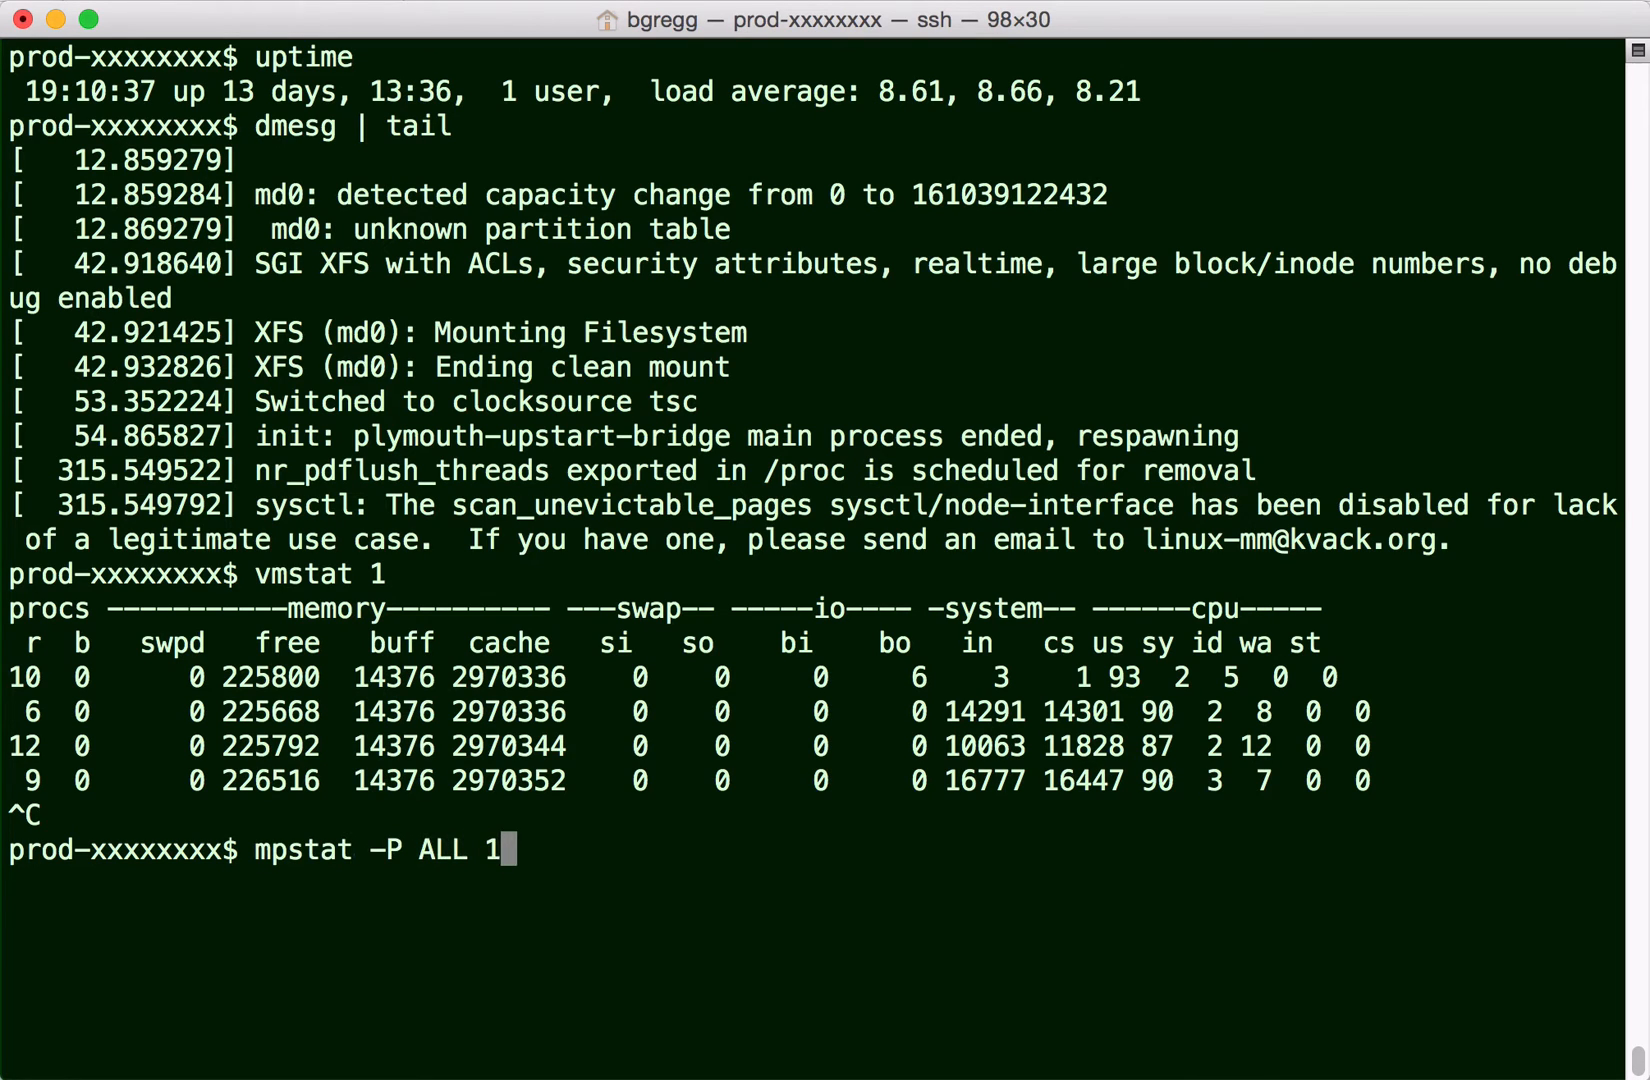
key("Return")
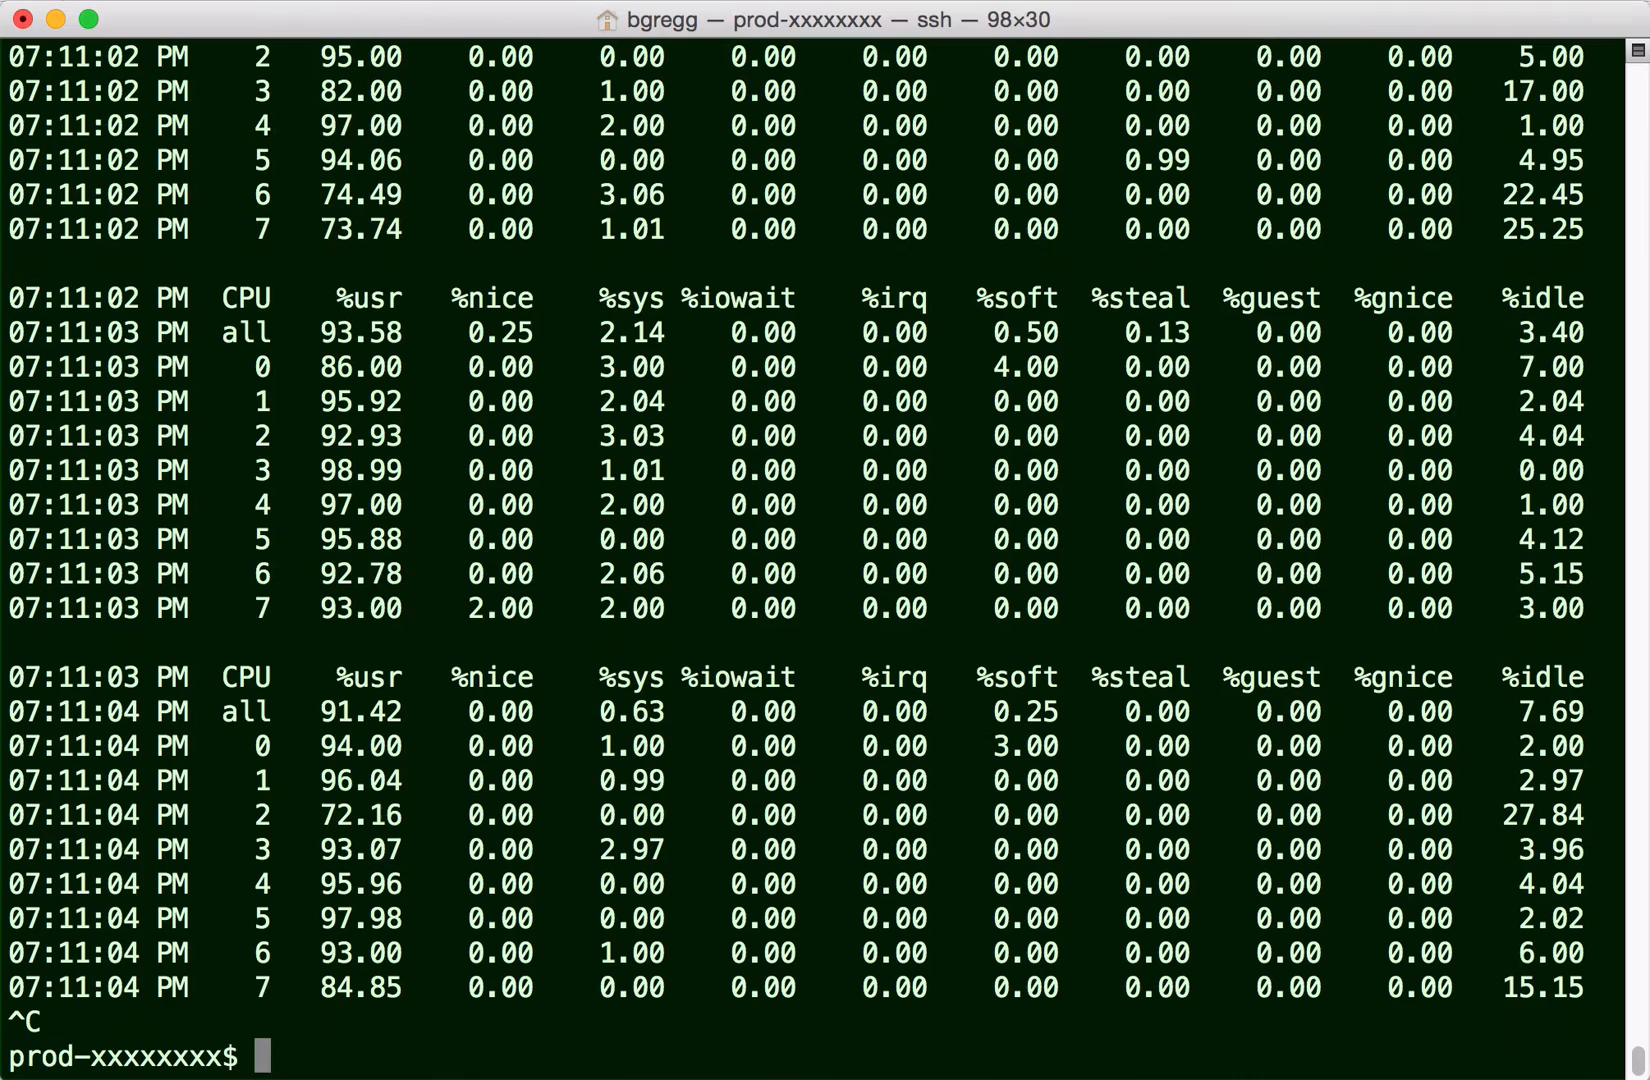
type("pidstat 1")
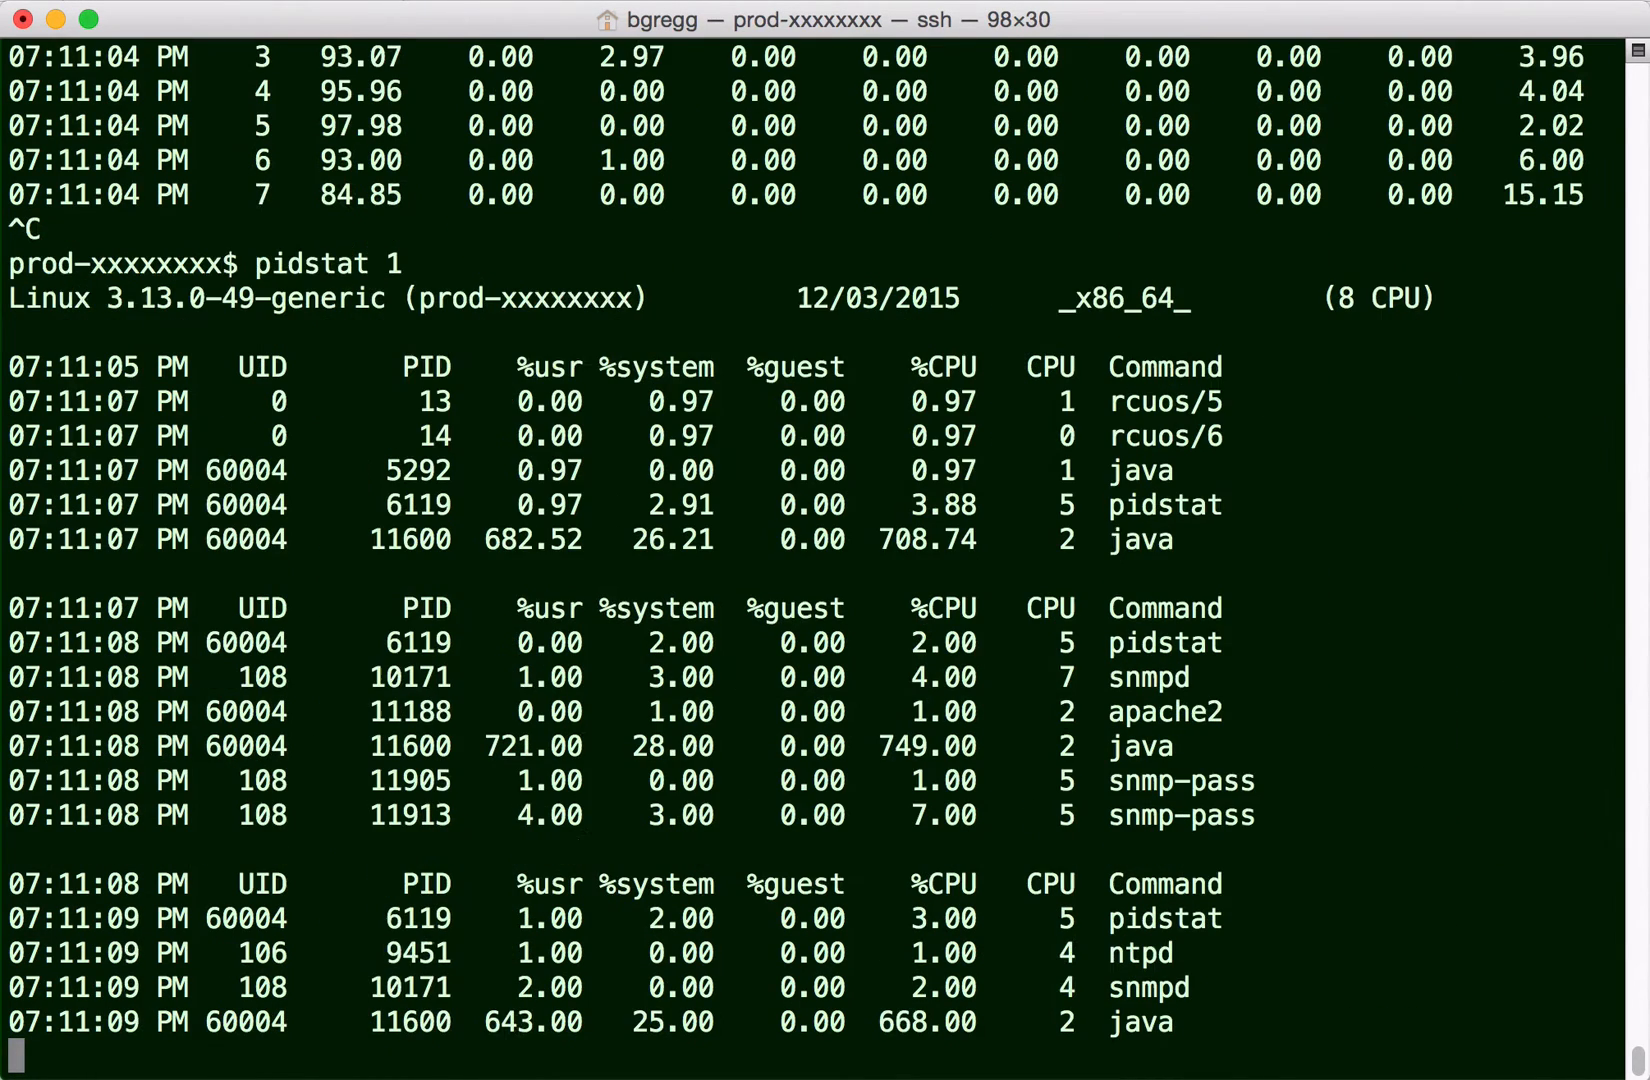
key("ctrl+c")
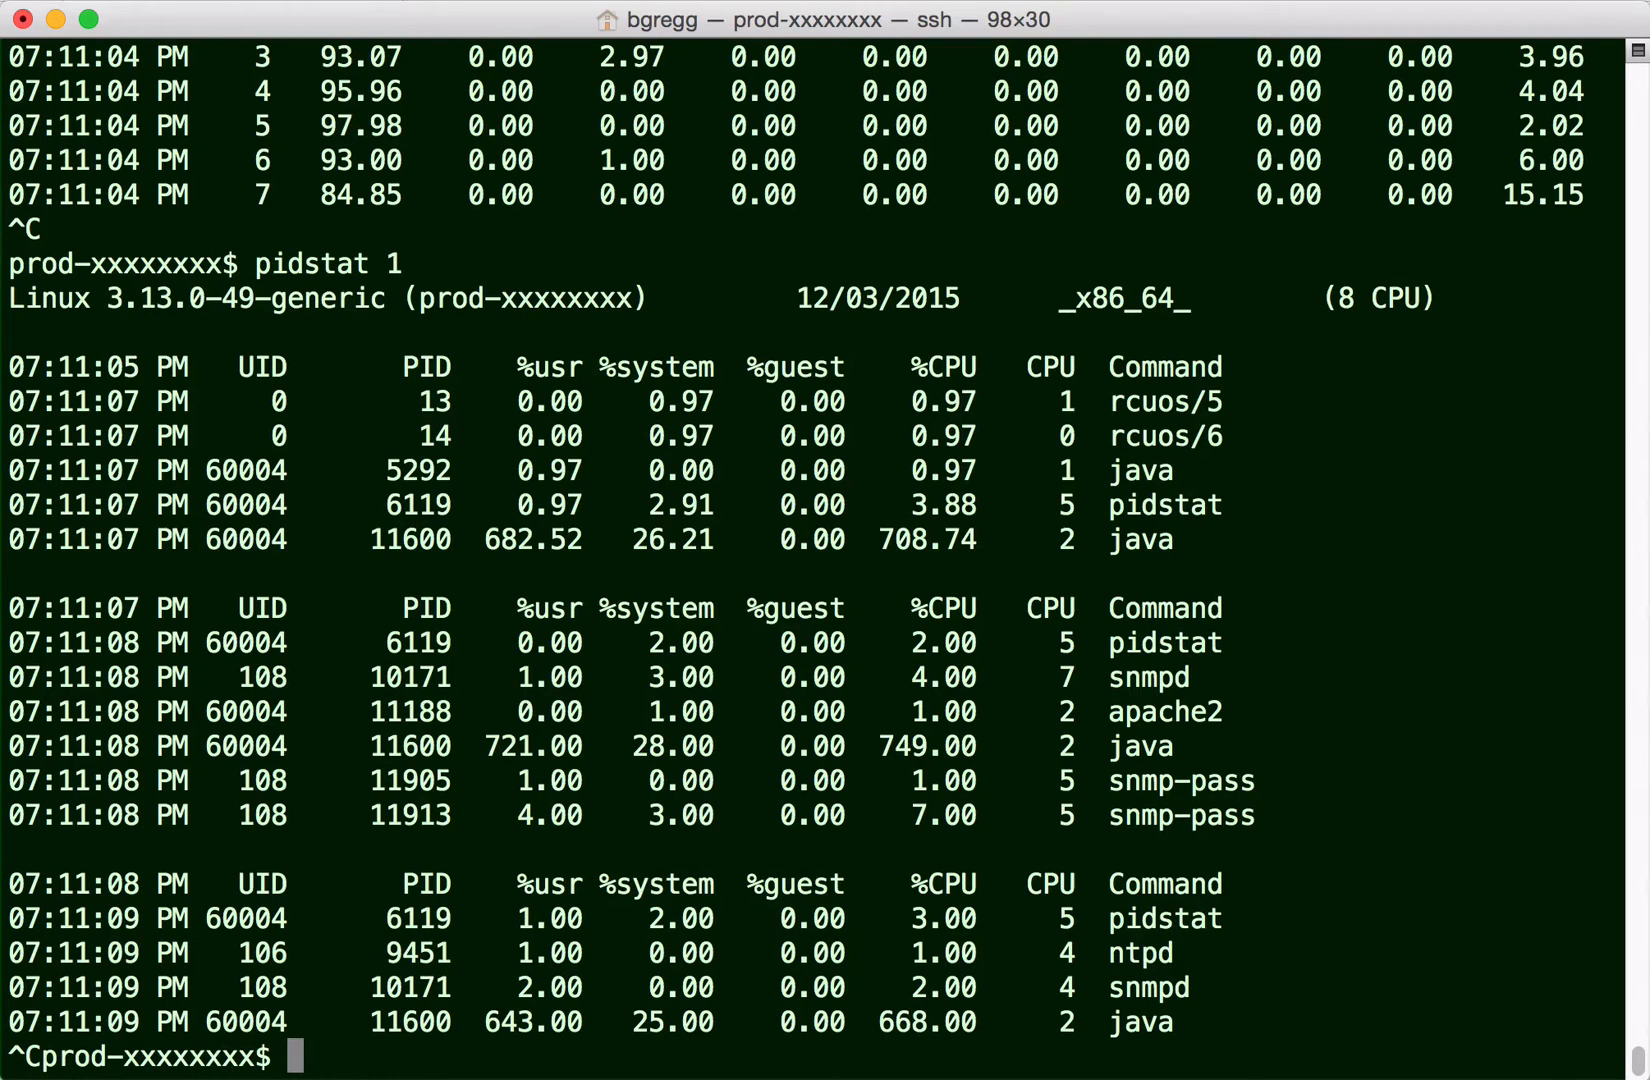
Collect a few seconds of extended disk I/O statistics with 'iostat -xz 1'.
type("iostat -xz 1")
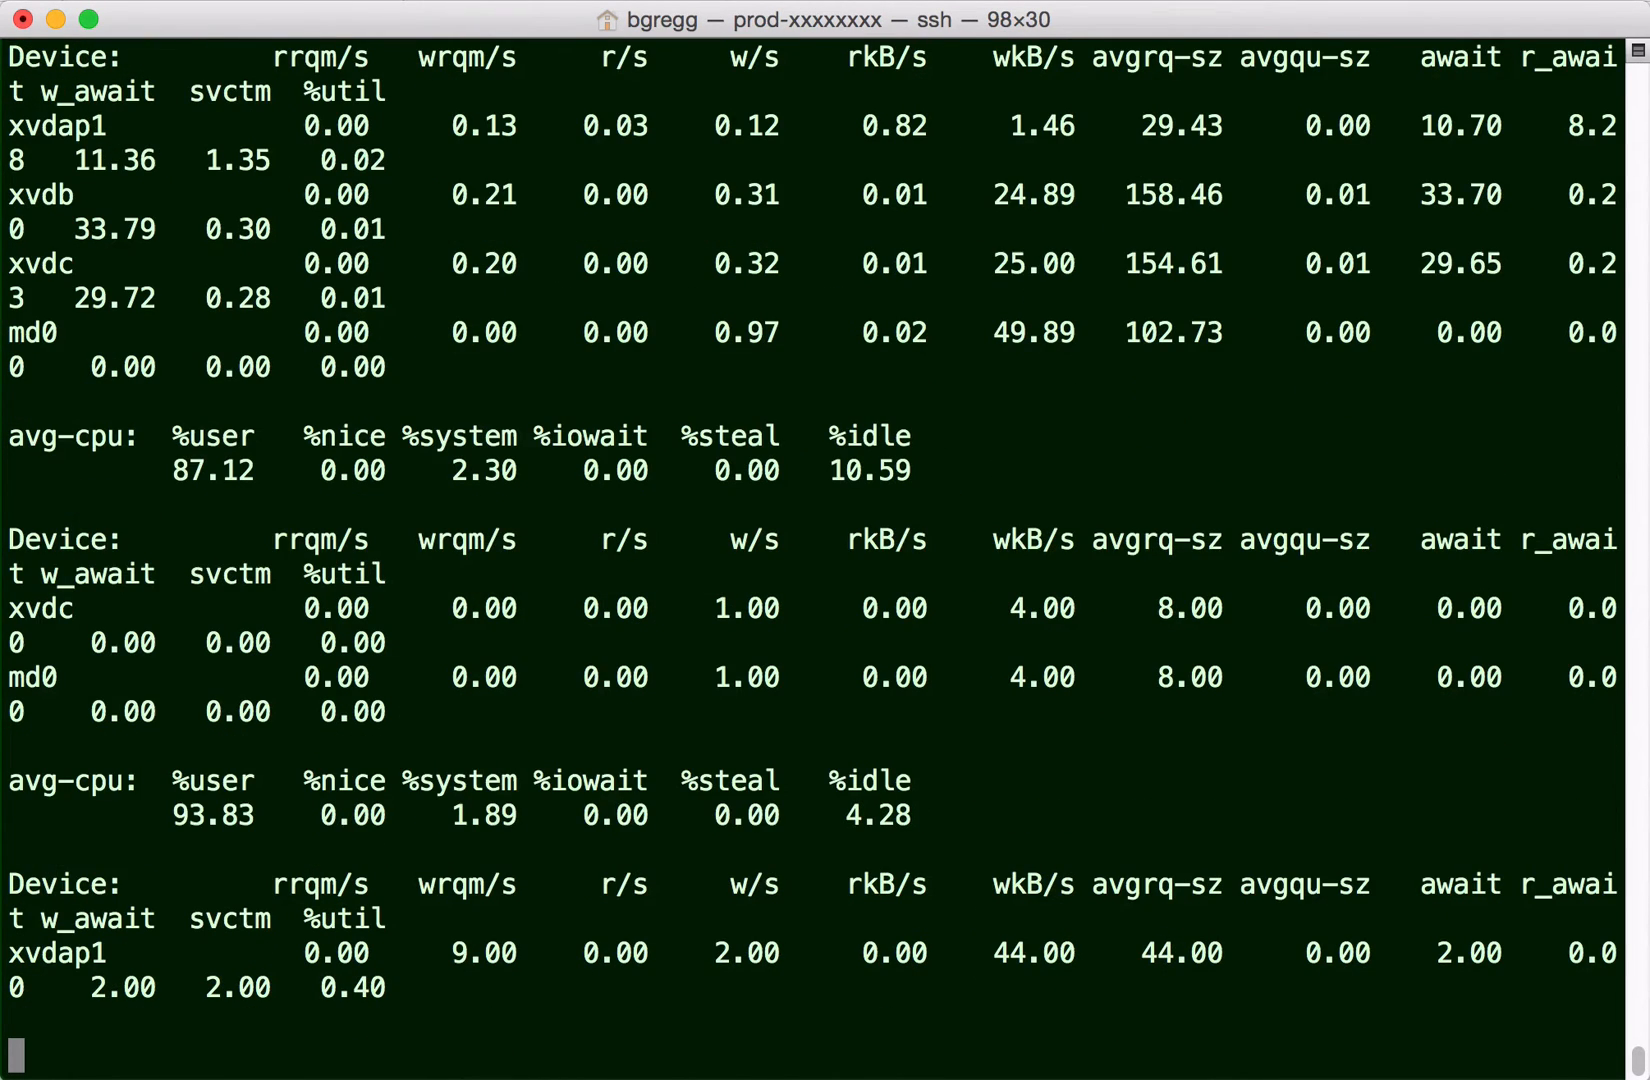
key("ctrl+c")
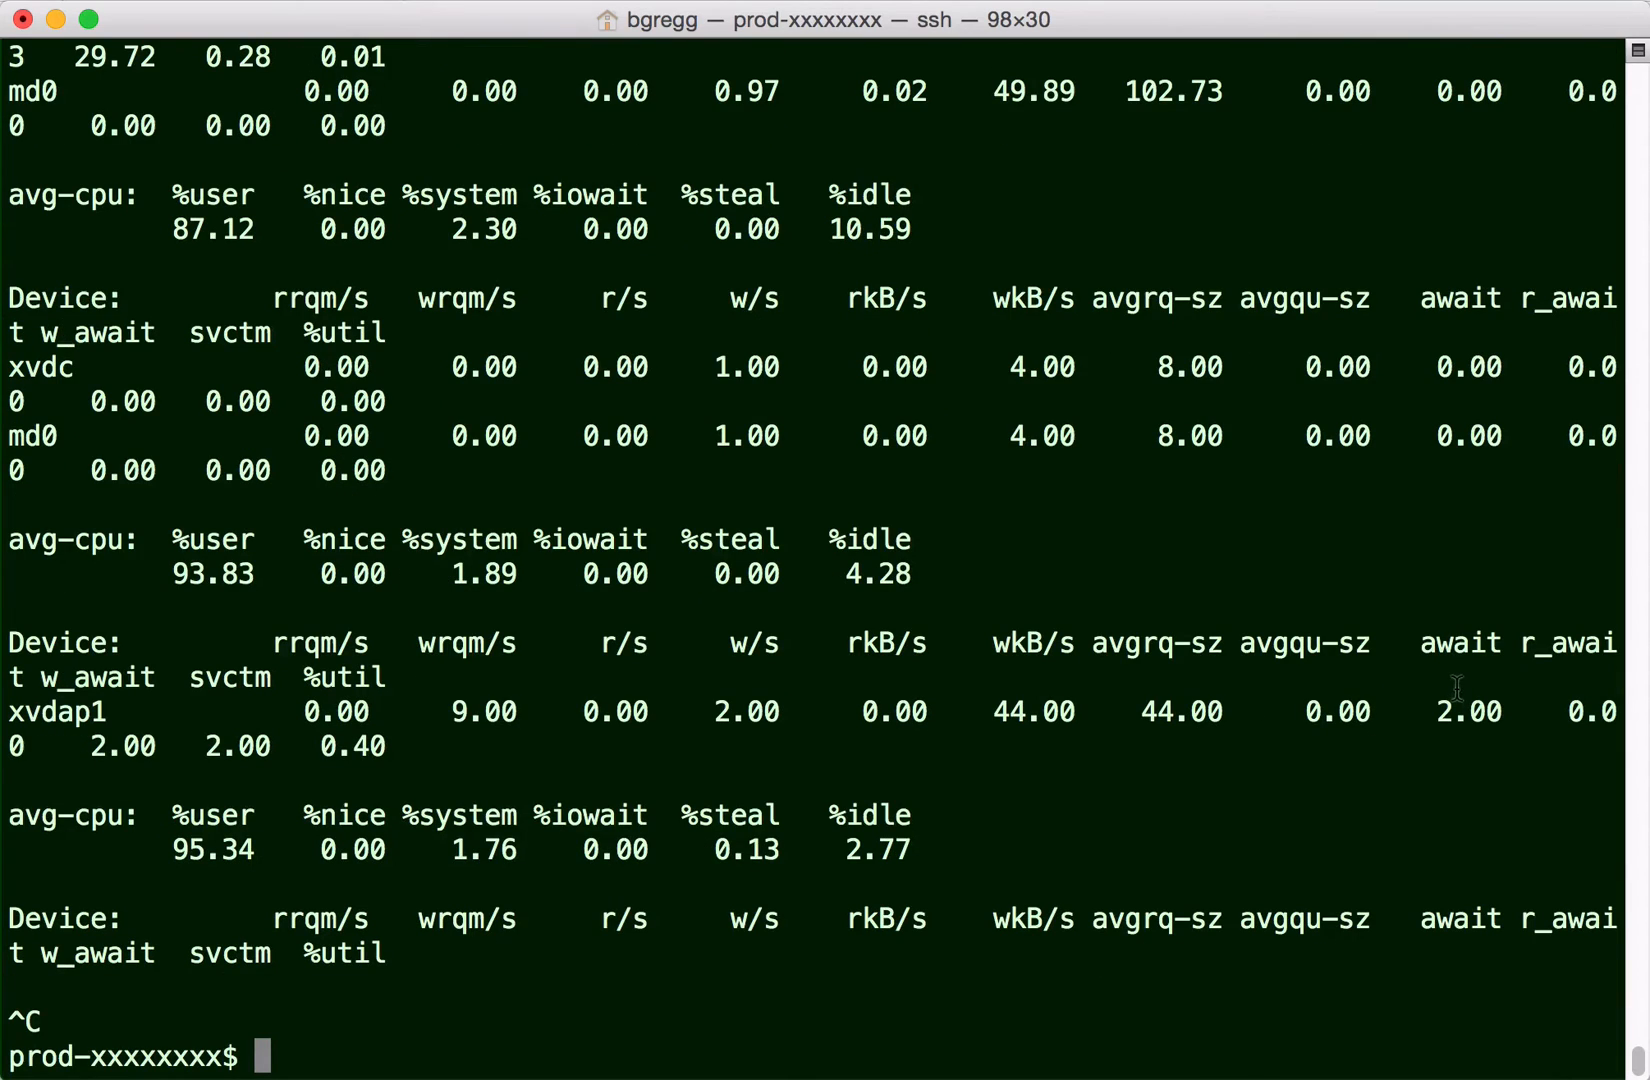
Show memory usage with 'free -m' and start per-interface throughput with 'sar -n DEV 1'.
type("free -m")
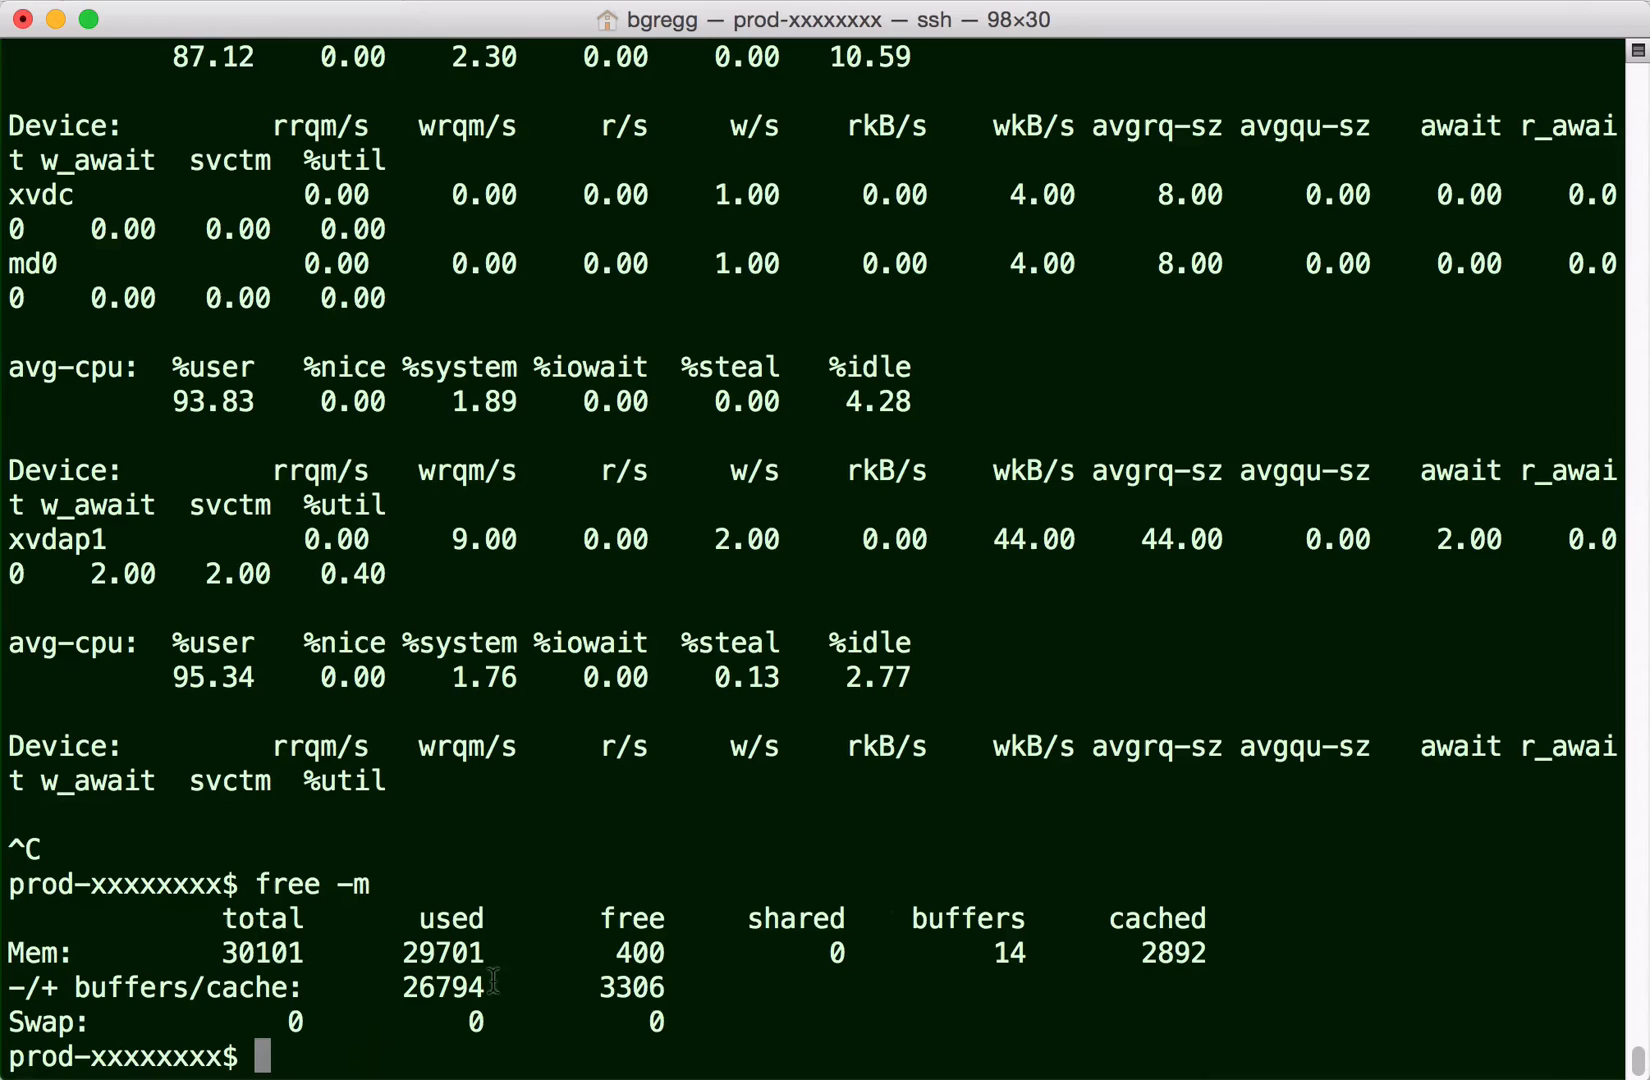
mouse_move(686, 1022)
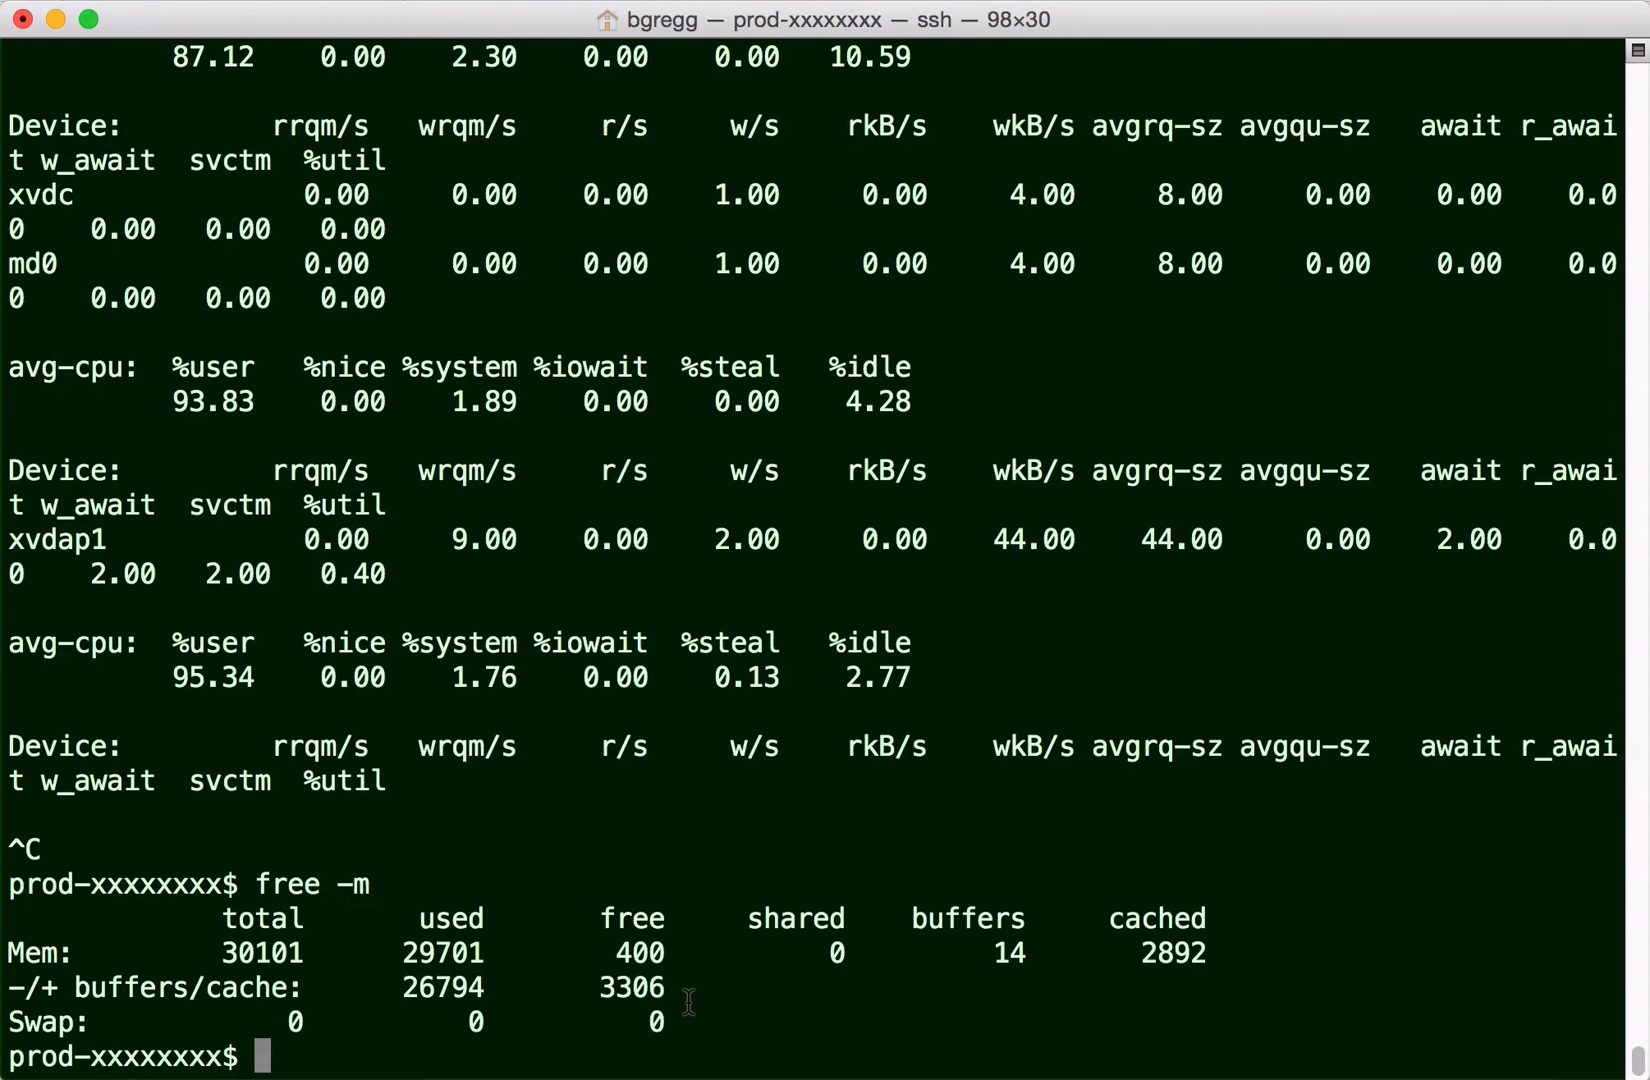
type("sar -n DEV 1")
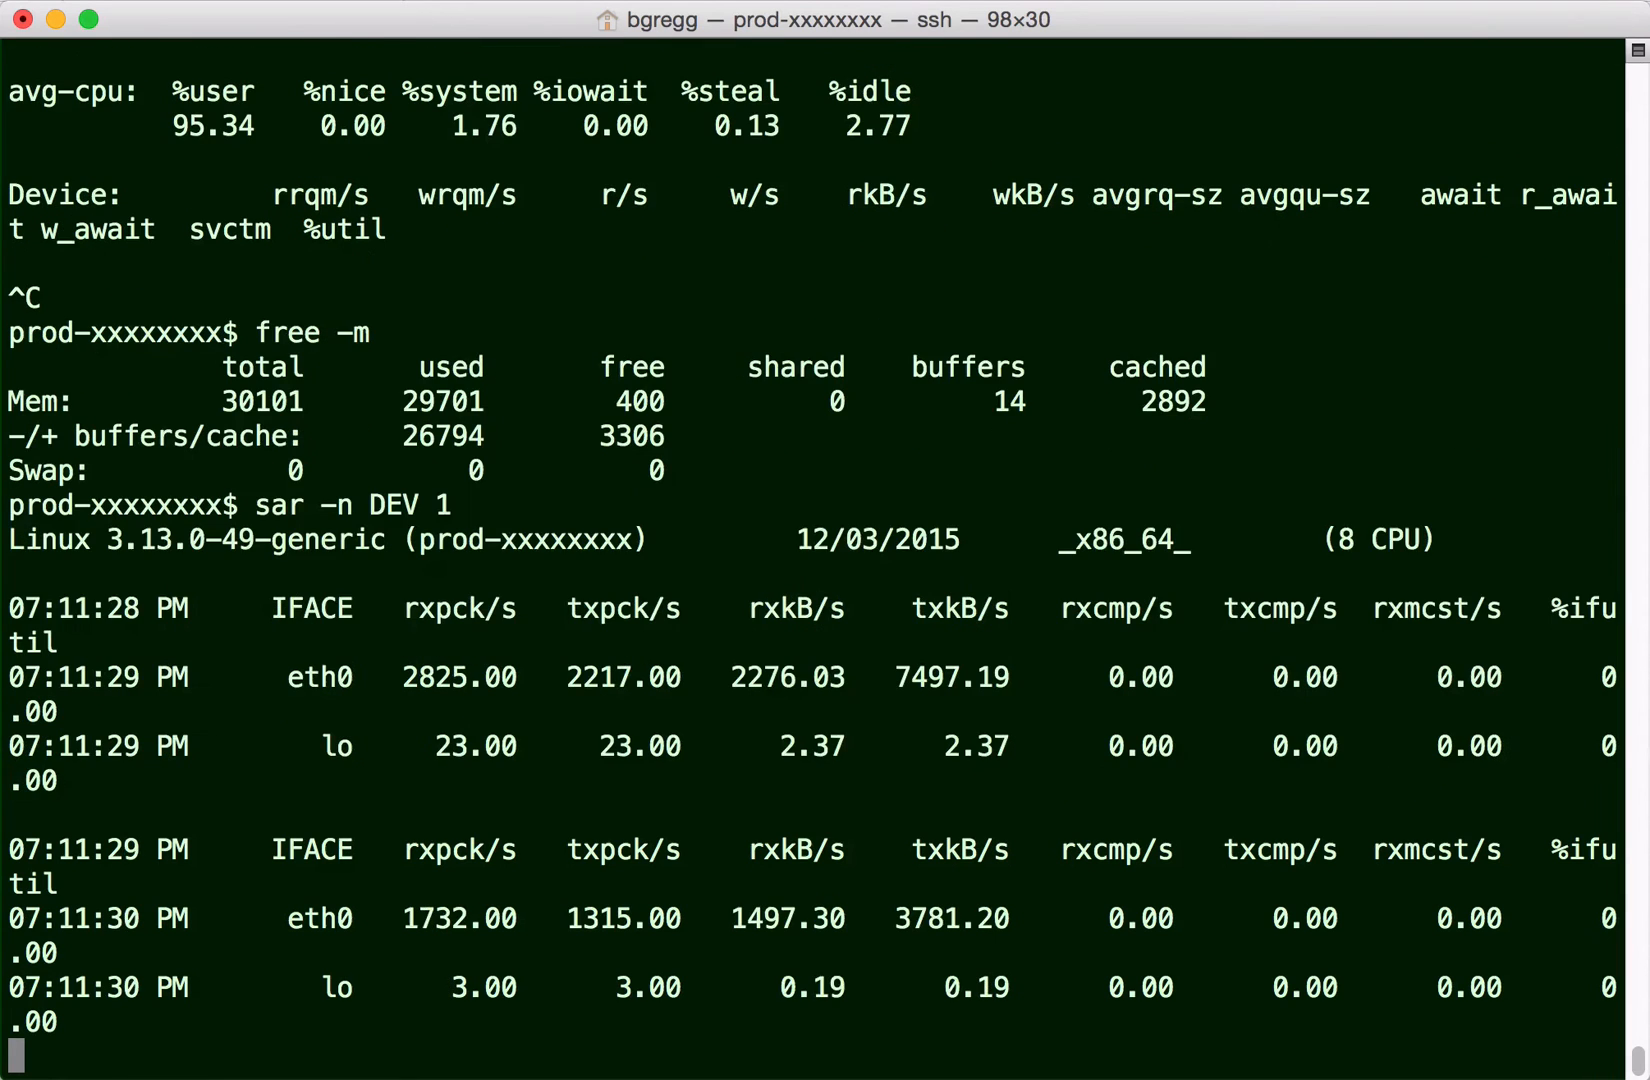
Stop the interface stats and sample TCP connection and retransmission rates with 'sar -n TCP,ETCP 1'.
key("ctrl+c")
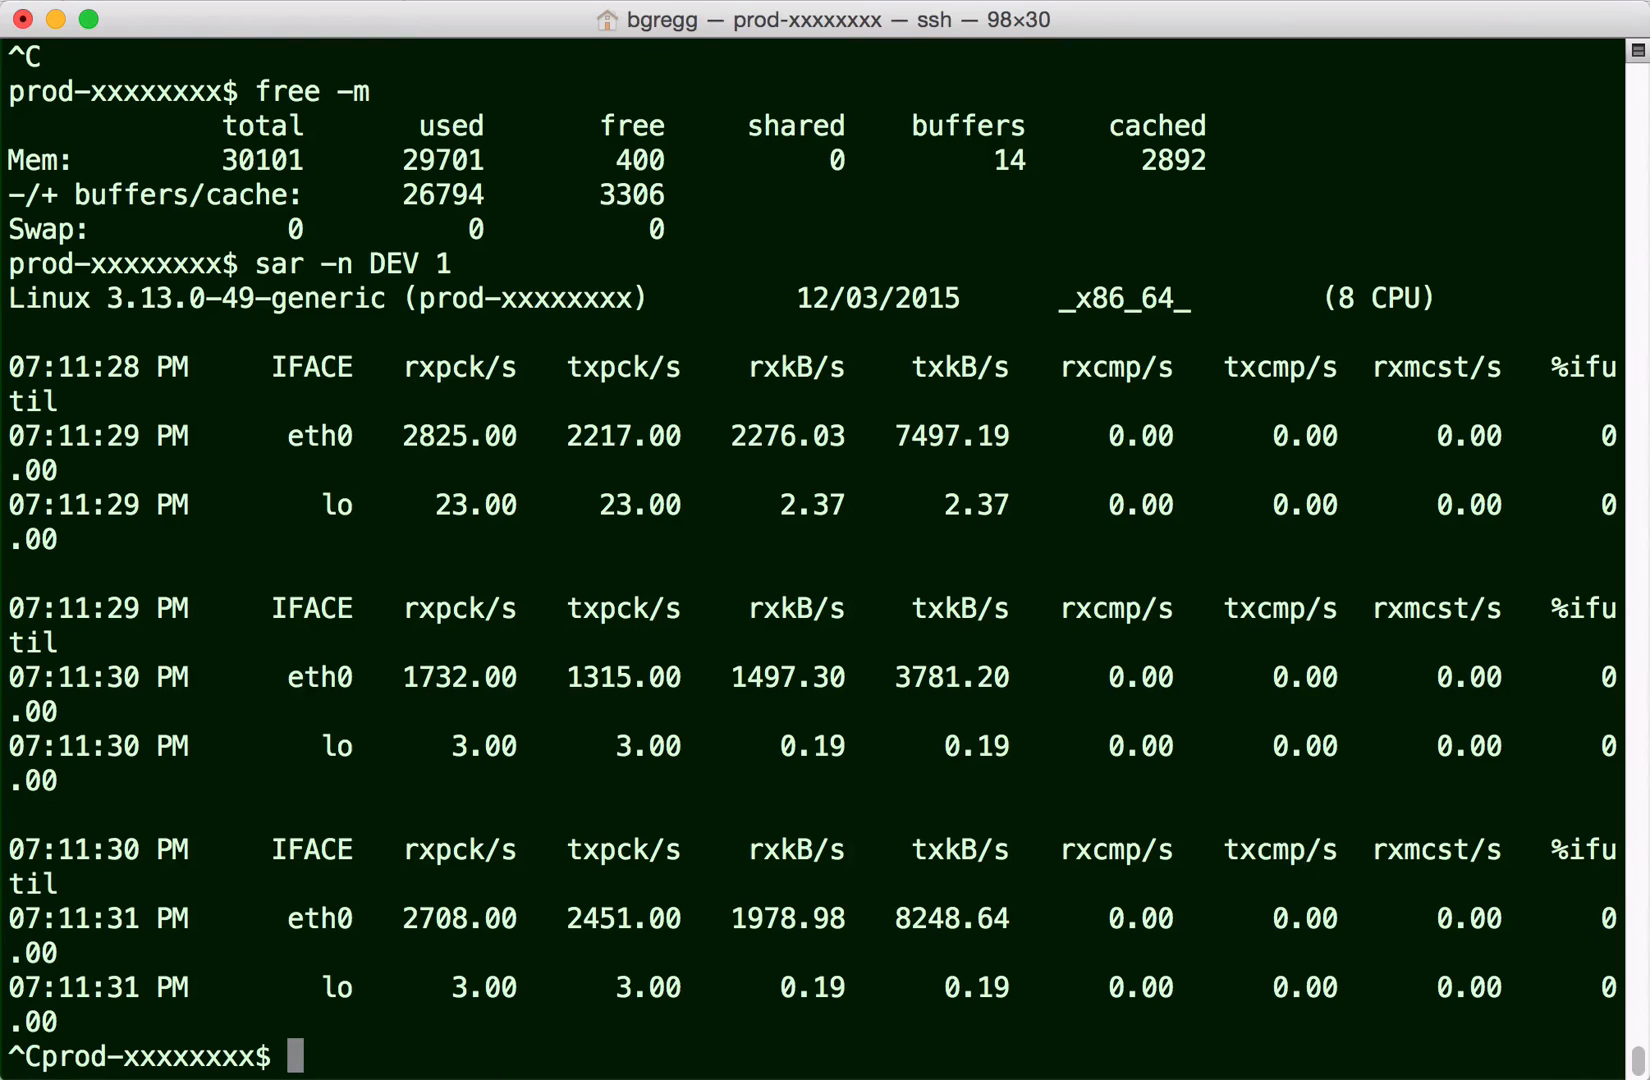
type("sar -n")
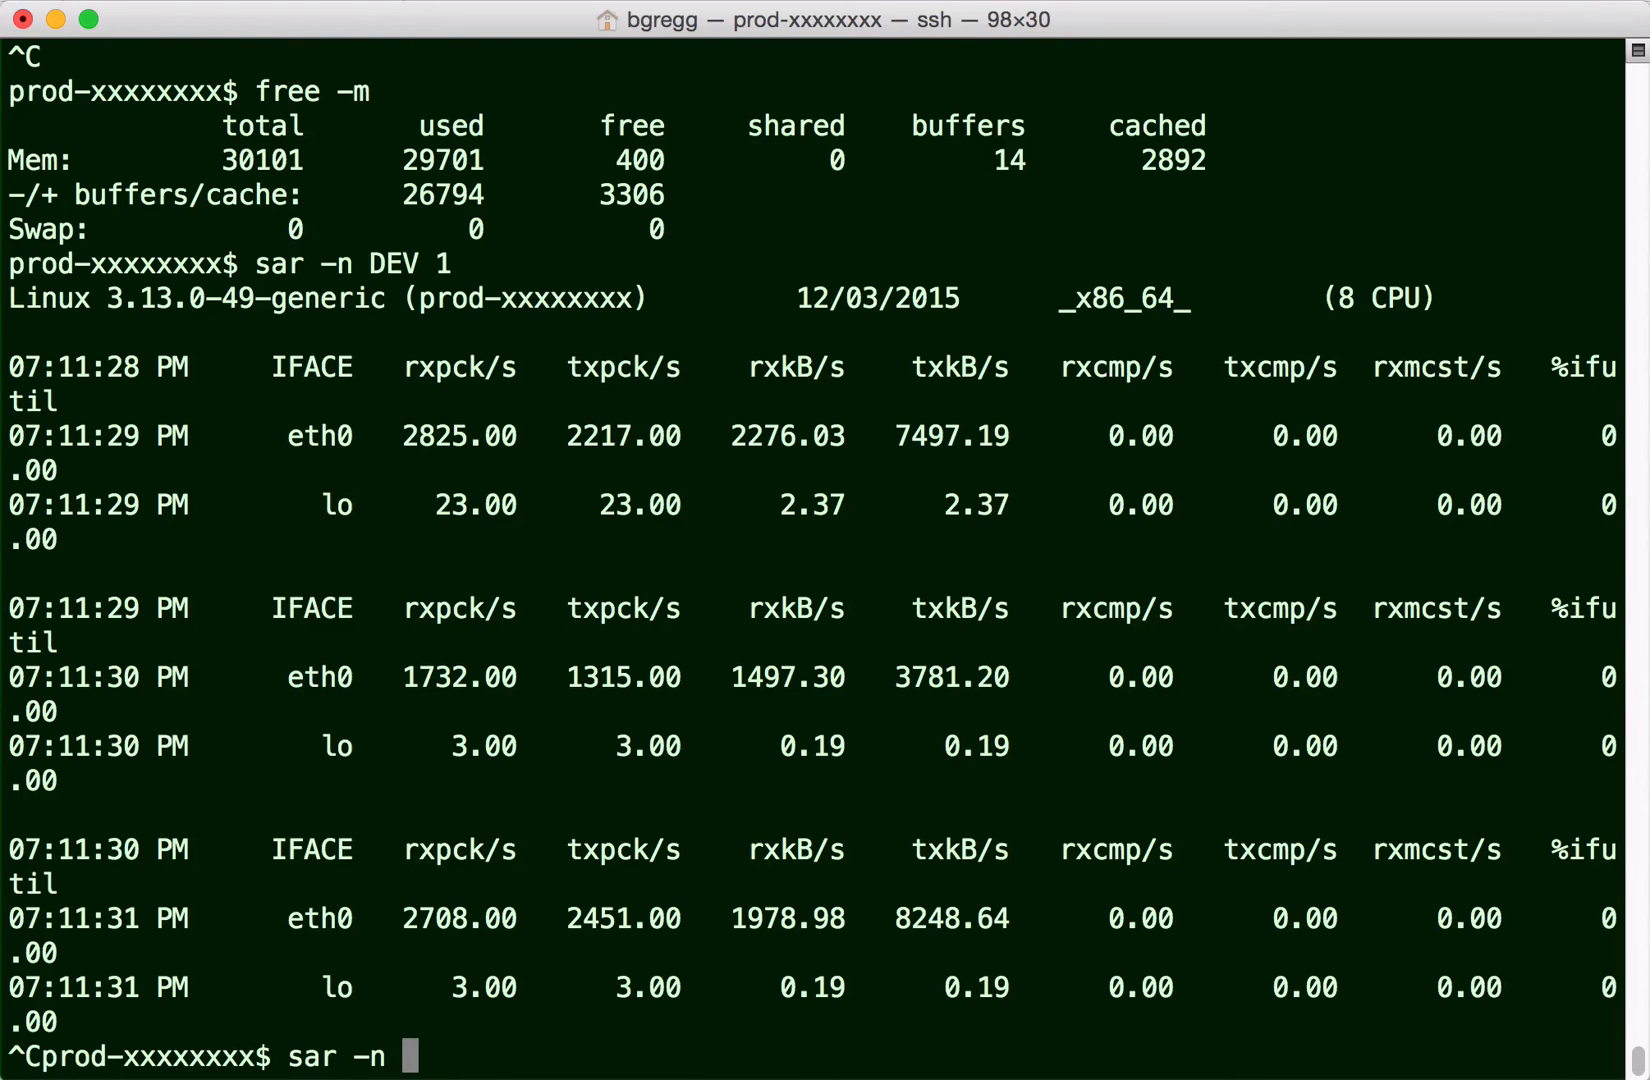
type("TCP,ETCP 1")
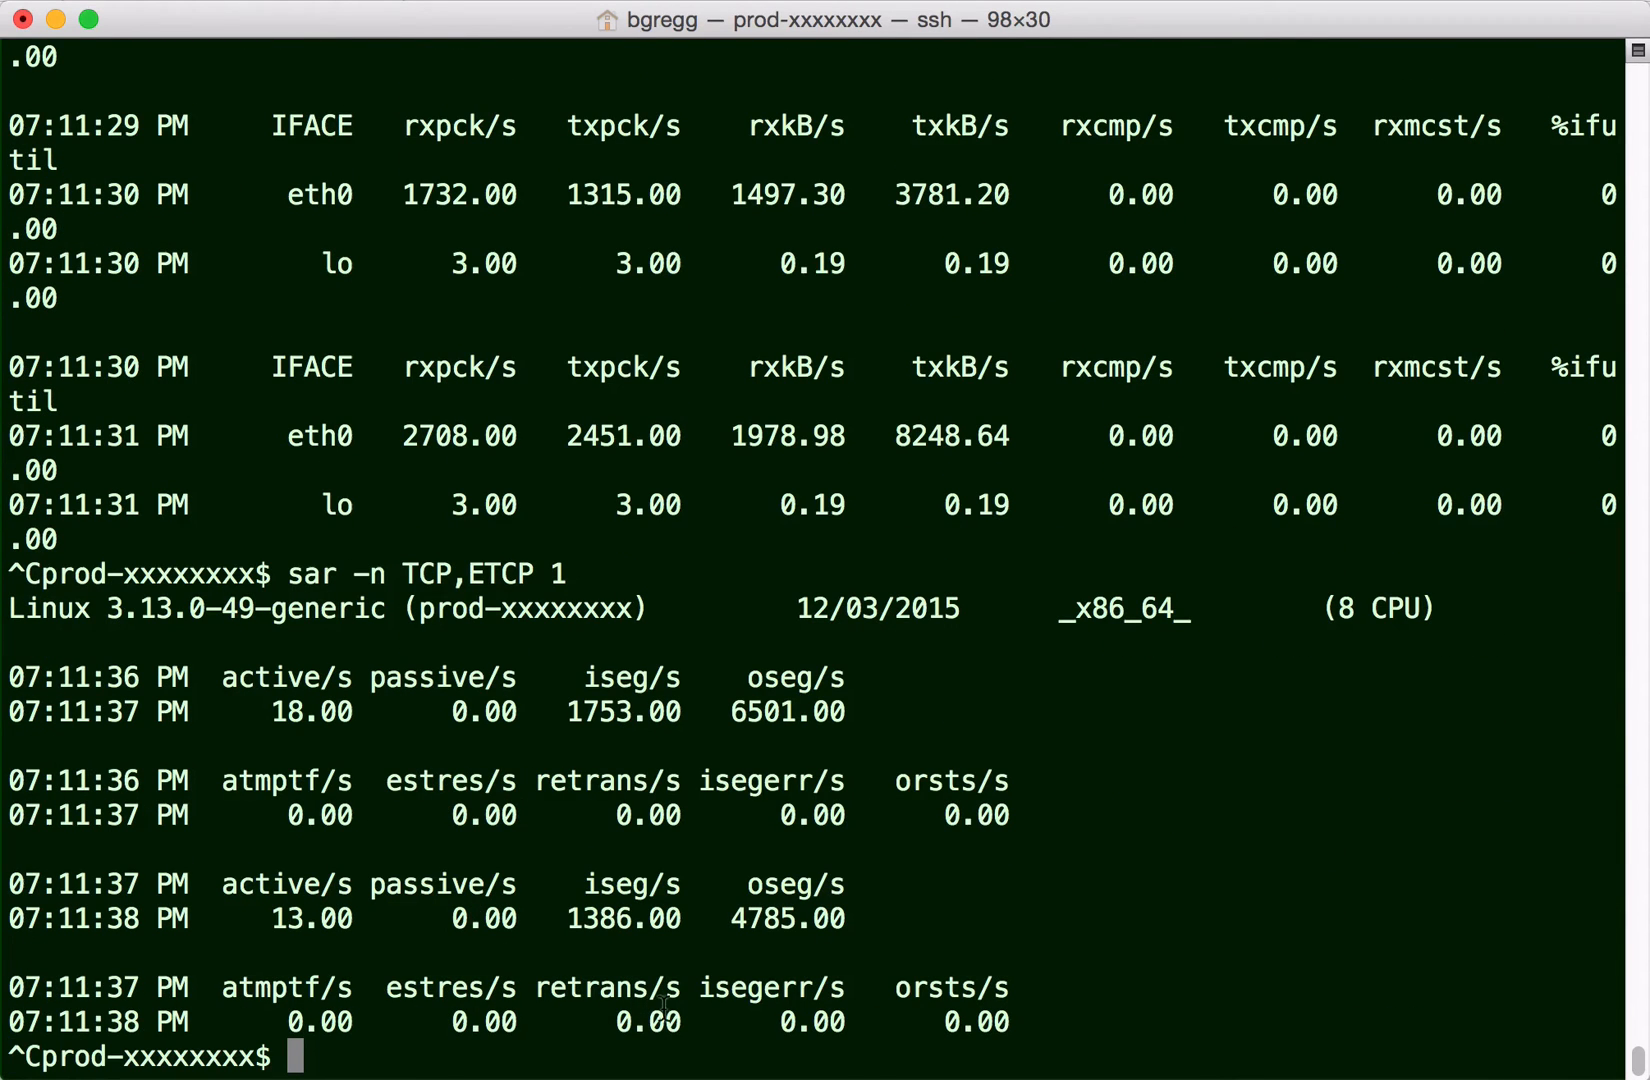
mouse_move(508, 888)
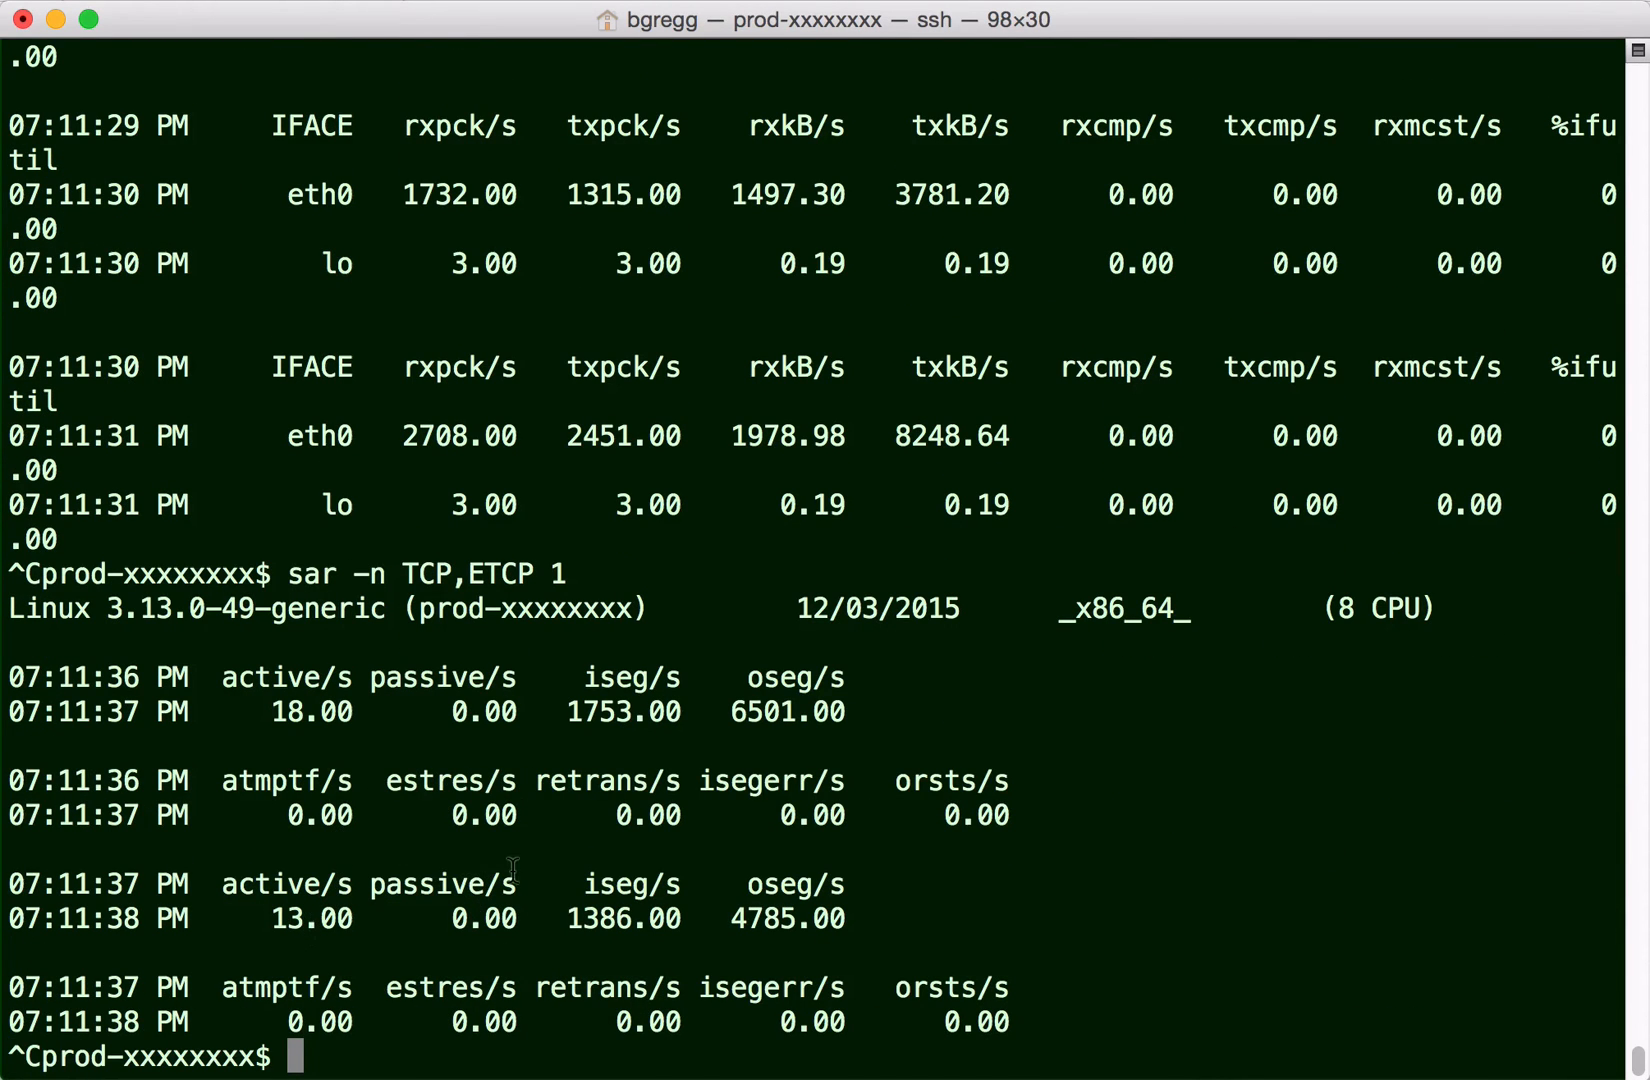